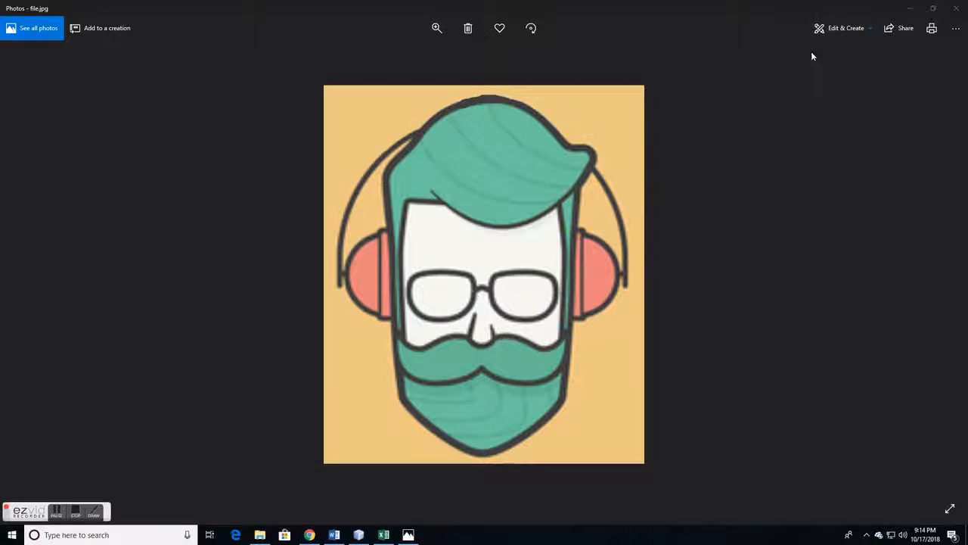
{"action": "mouse_move", "coordinate": [436, 230]}
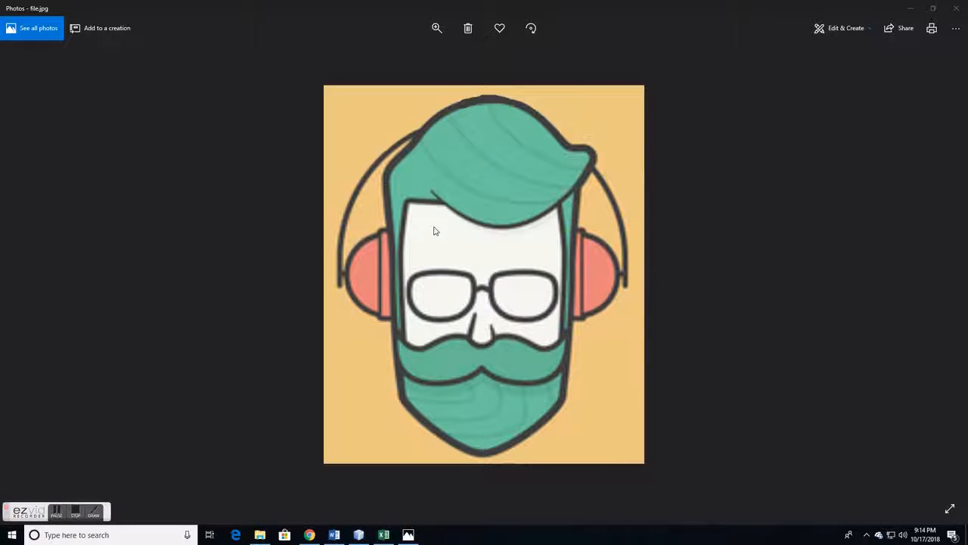
{"action": "mouse_move", "coordinate": [869, 4]}
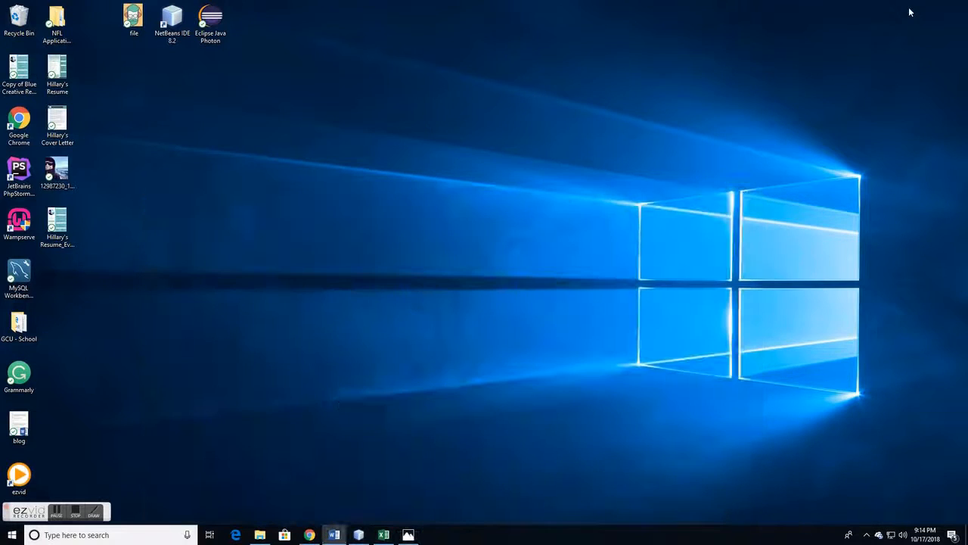
- Launch NetBeans from the desktop and run the VendingMachine project
{"action": "left_click", "coordinate": [357, 535]}
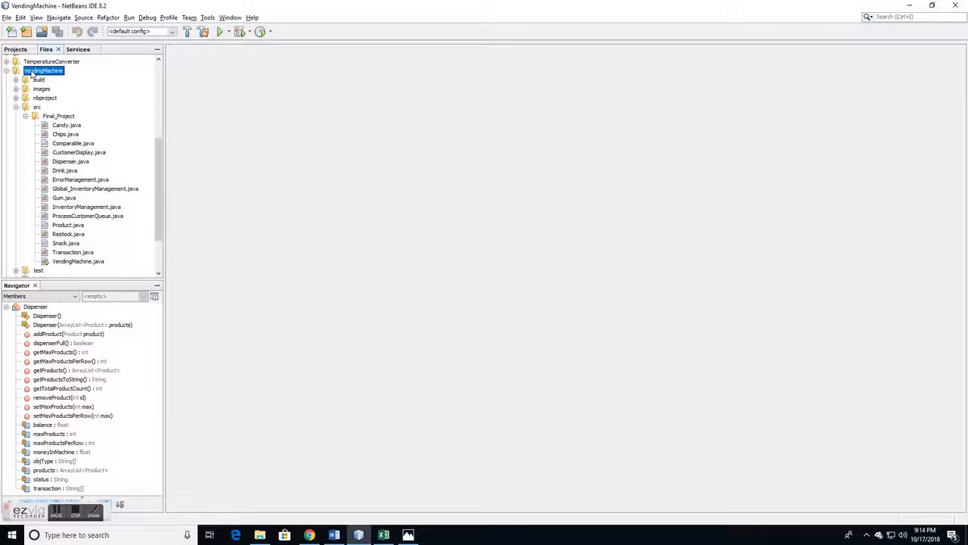
{"action": "left_click", "coordinate": [217, 30]}
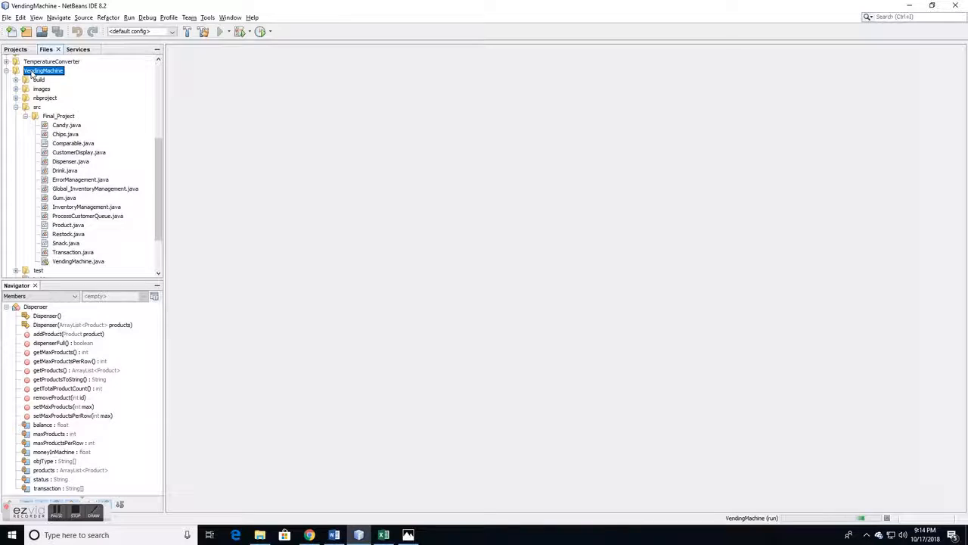
{"action": "left_click", "coordinate": [218, 30]}
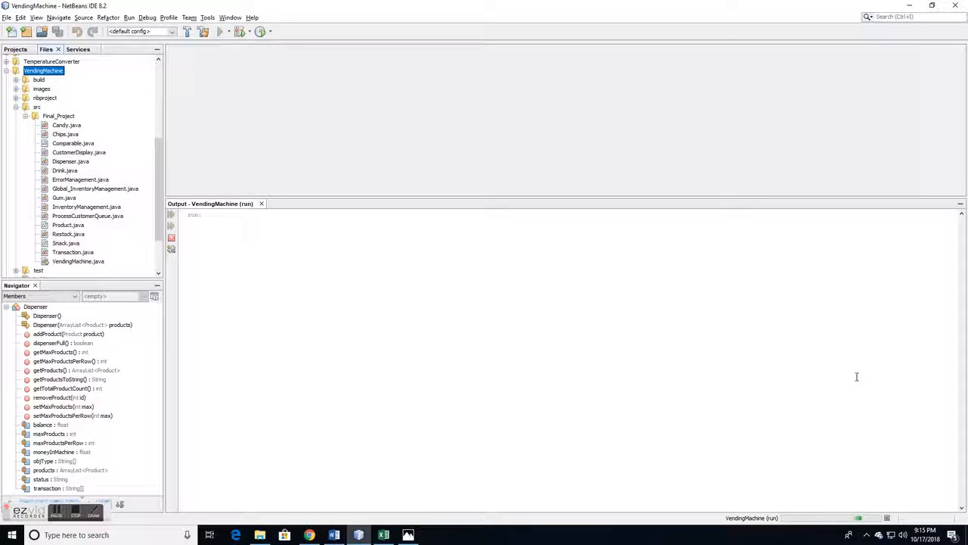
- Browse the Buy Candy and Buy Drink lists, returning to categories before the gum choices
{"action": "left_click", "coordinate": [219, 30]}
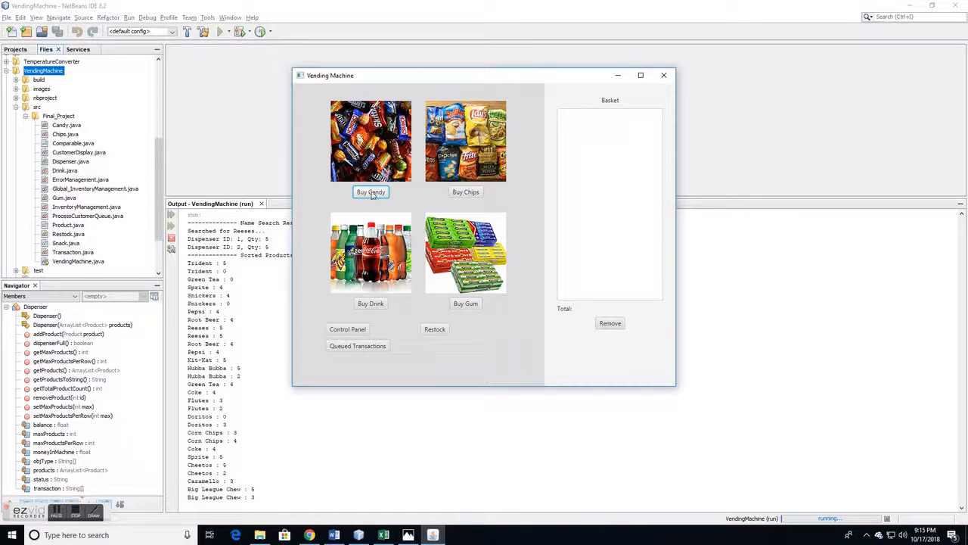
{"action": "left_click", "coordinate": [370, 191]}
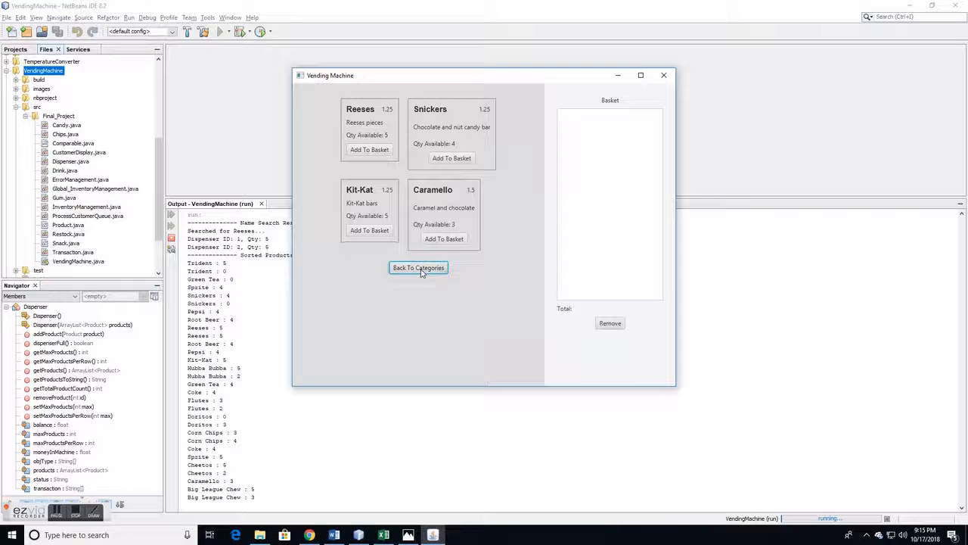
{"action": "left_click", "coordinate": [418, 266]}
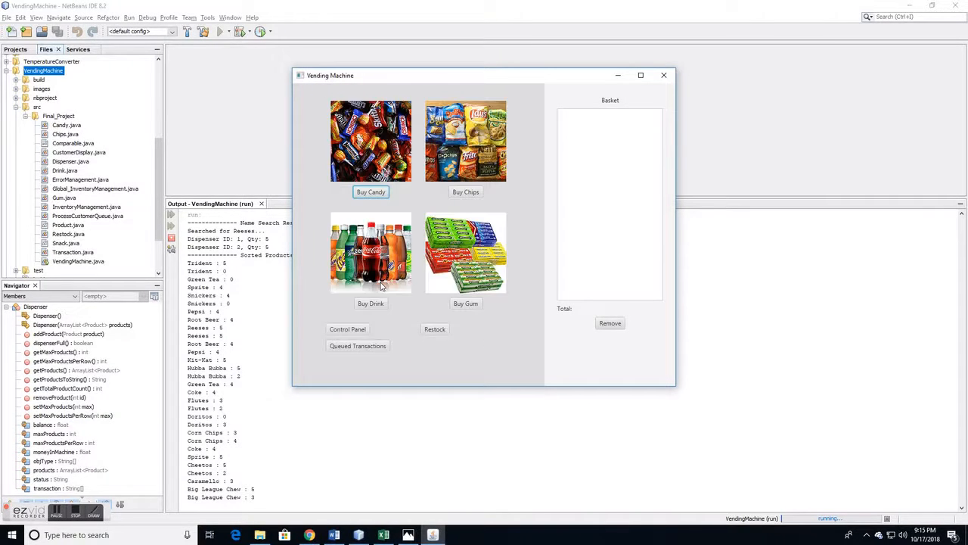
{"action": "left_click", "coordinate": [370, 303]}
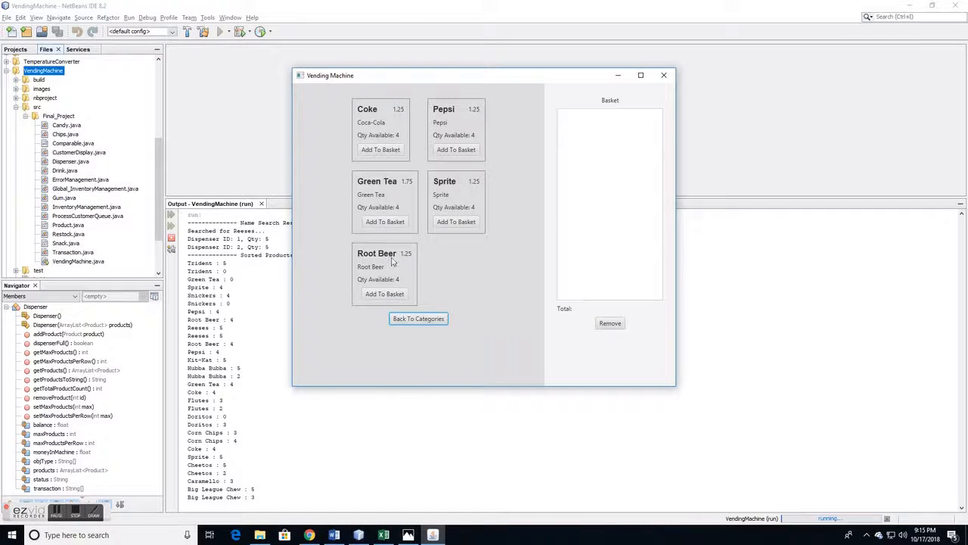
{"action": "left_click", "coordinate": [418, 318]}
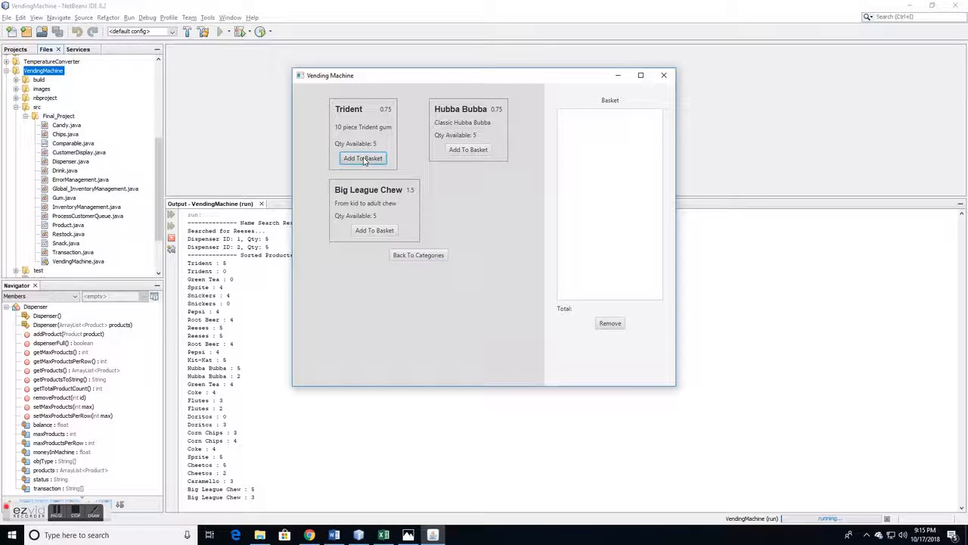
- Add a Trident gum to the basket, then remove it, leaving a $0.0 total
{"action": "left_click", "coordinate": [363, 159]}
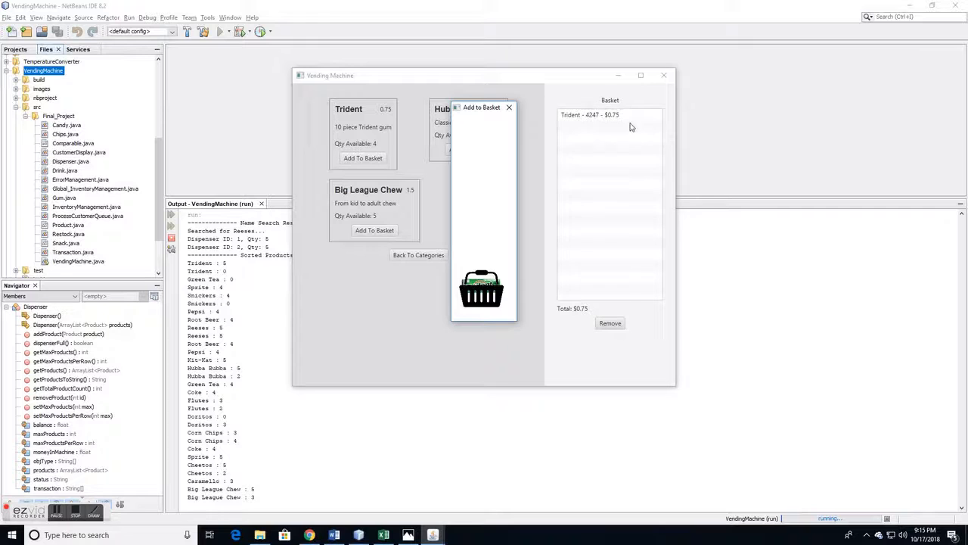
{"action": "mouse_move", "coordinate": [649, 221]}
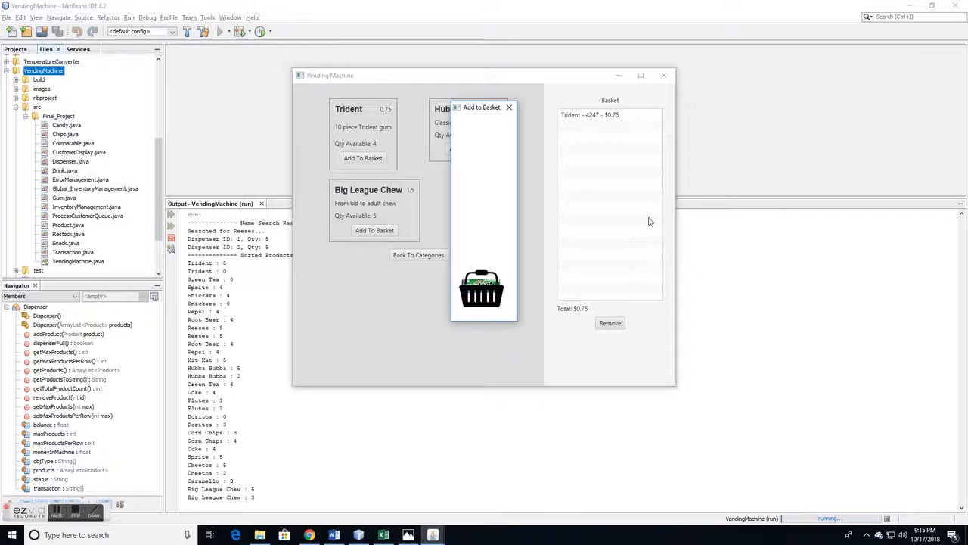
{"action": "mouse_move", "coordinate": [624, 143]}
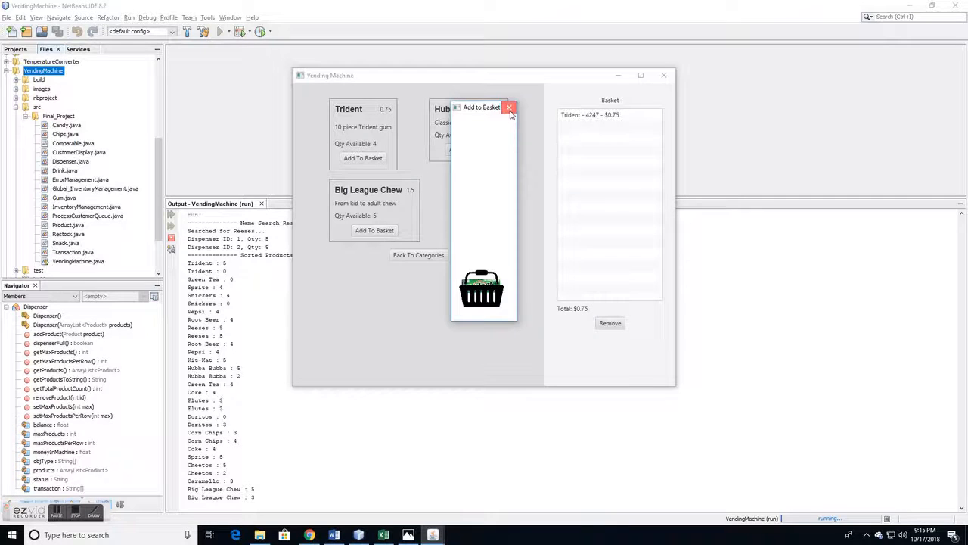
{"action": "left_click", "coordinate": [508, 106]}
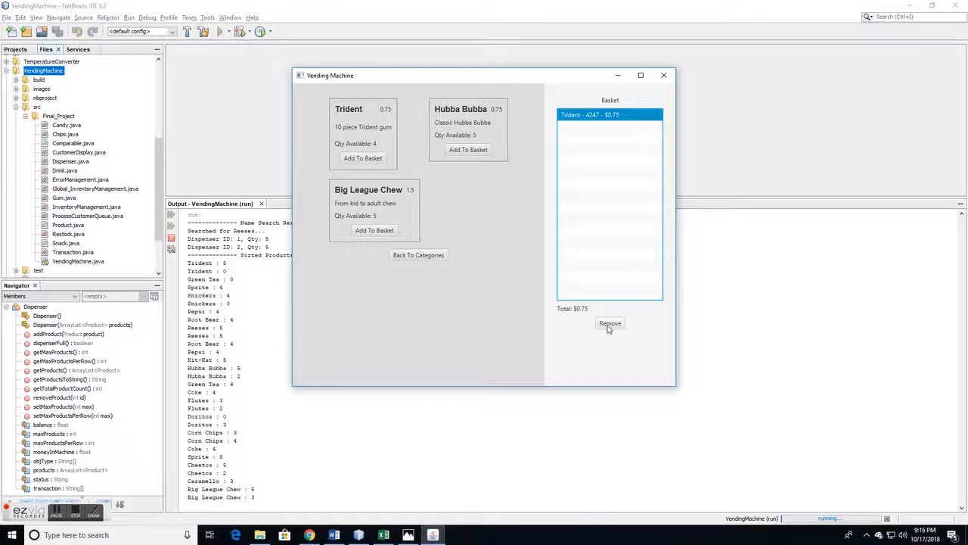
{"action": "left_click", "coordinate": [610, 324]}
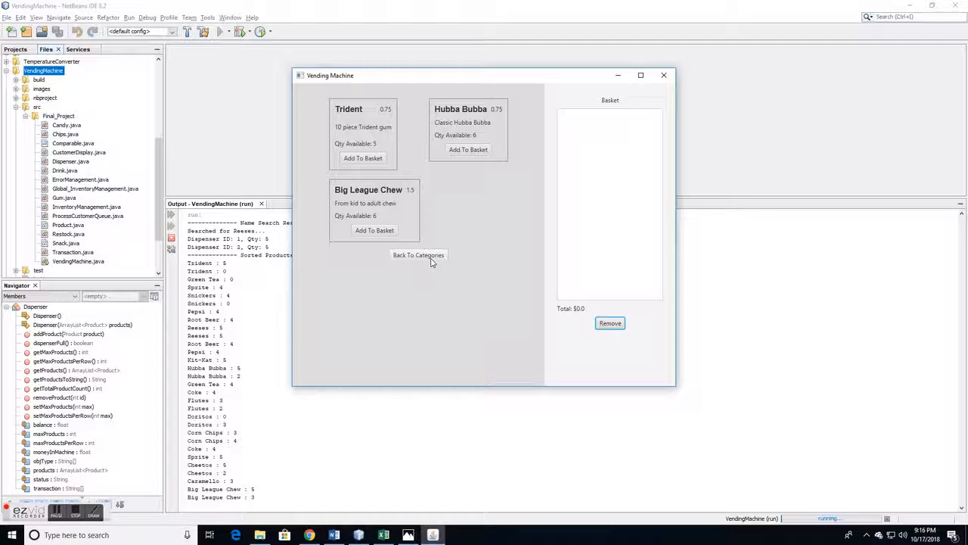
- In Restock, view Machine1 and Machine2 low-inventory purchase orders, then return to categories
{"action": "left_click", "coordinate": [417, 254]}
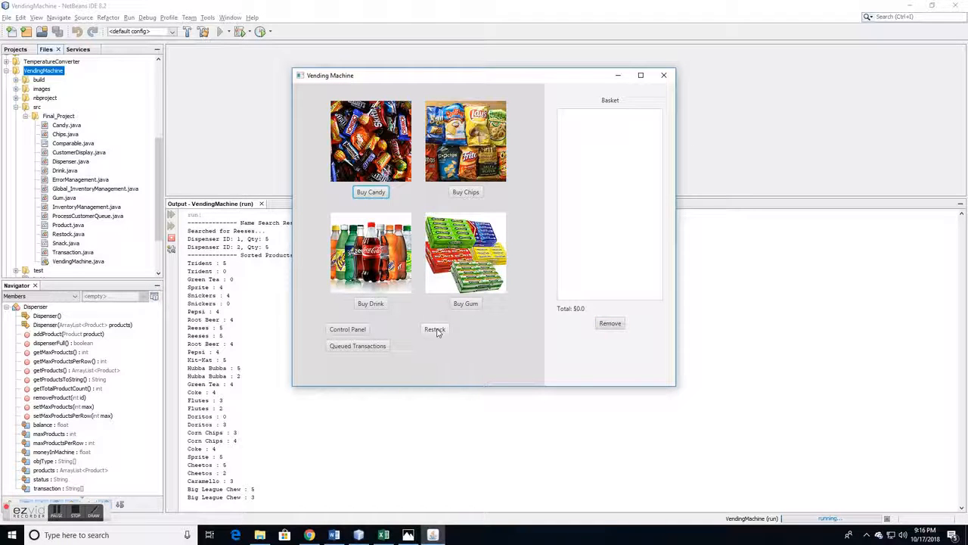
{"action": "left_click", "coordinate": [435, 328]}
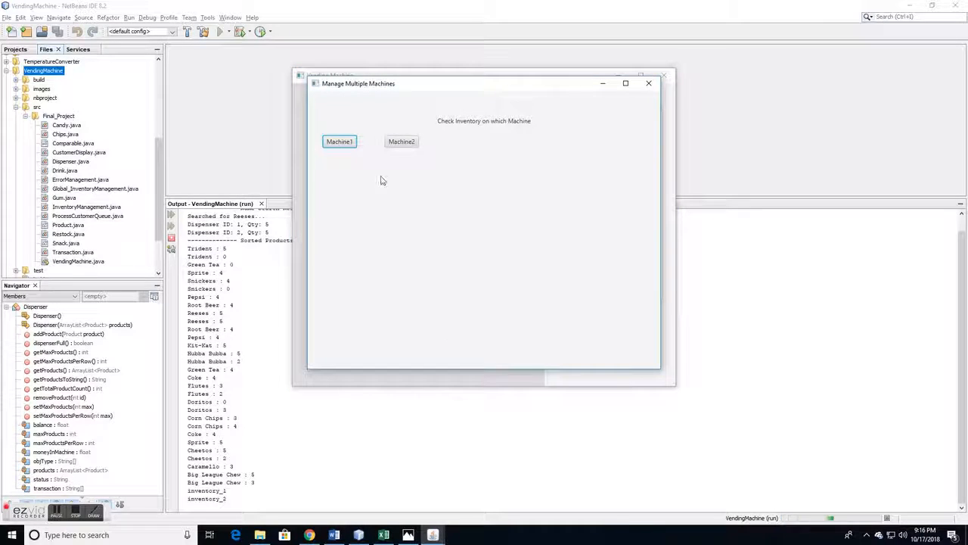
{"action": "left_click", "coordinate": [339, 142]}
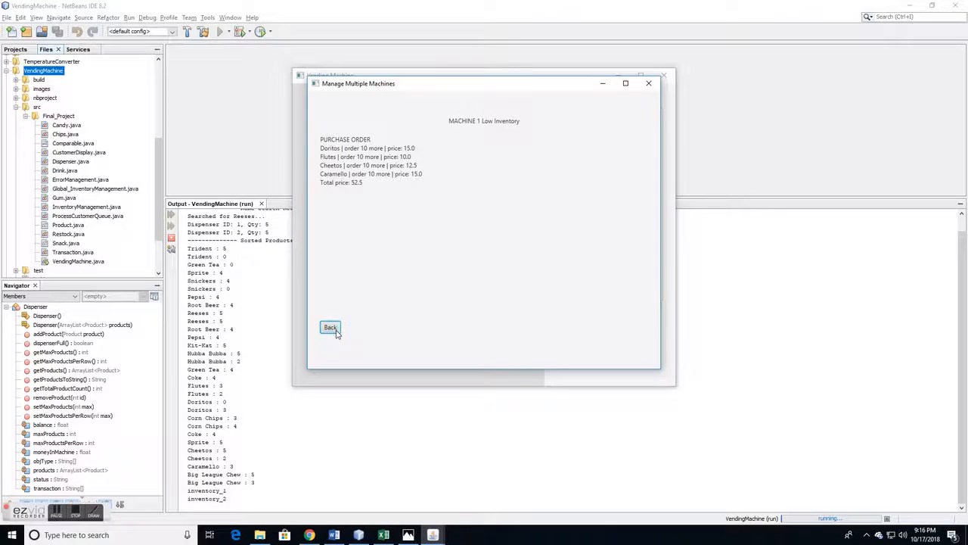
{"action": "left_click", "coordinate": [330, 327]}
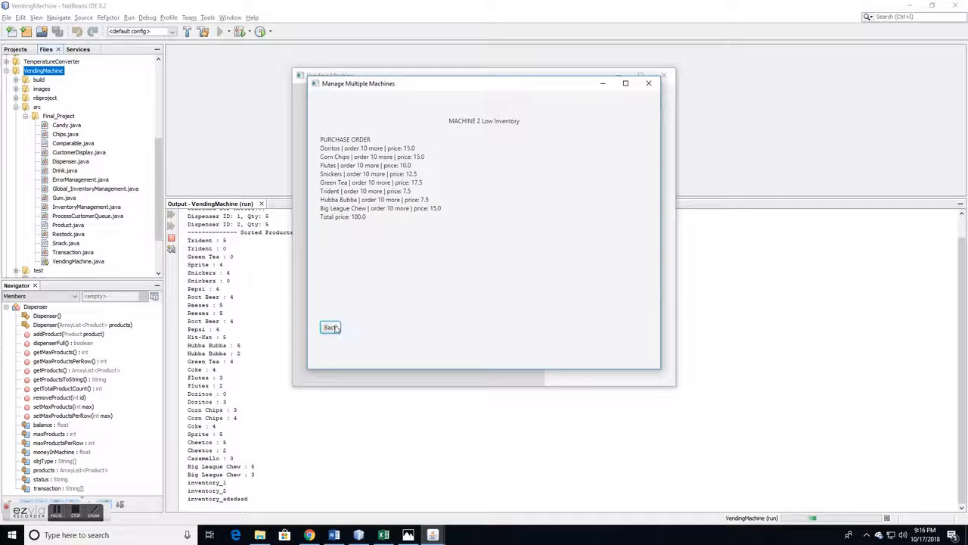
{"action": "left_click", "coordinate": [330, 327]}
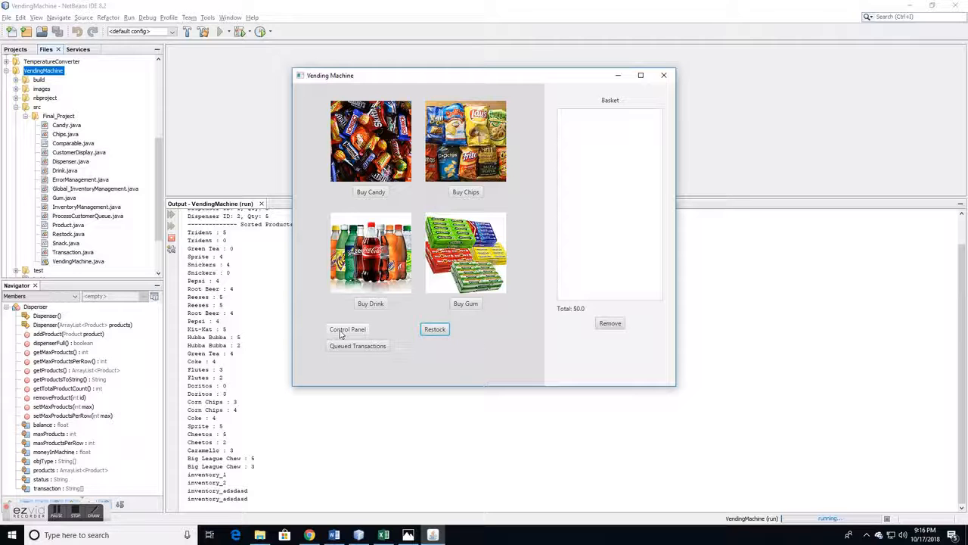
{"action": "left_click", "coordinate": [348, 329]}
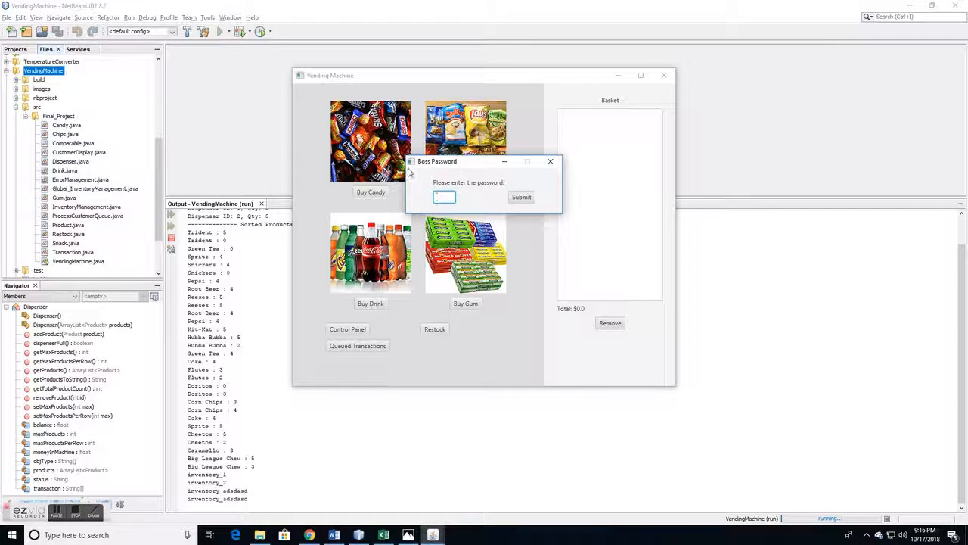
{"action": "left_click", "coordinate": [445, 196]}
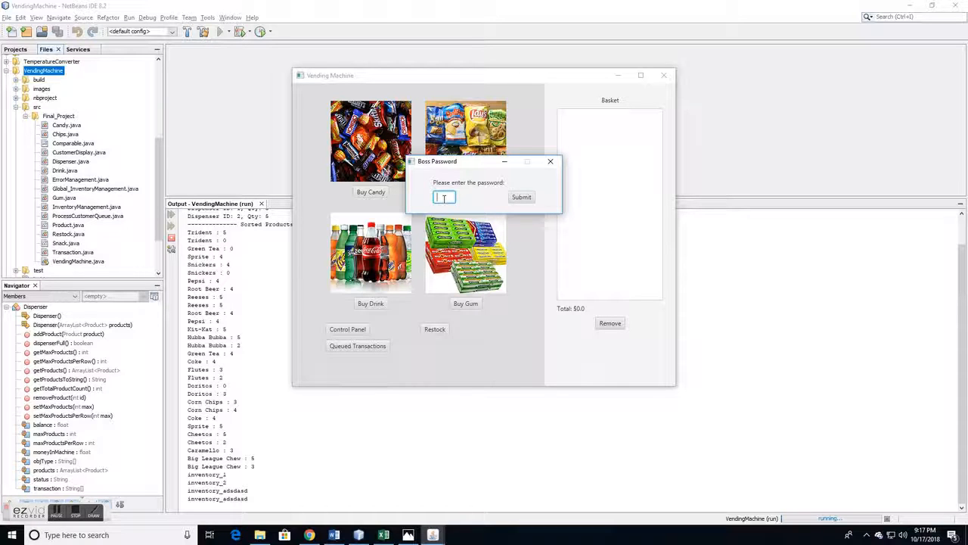
{"action": "type", "text": "gp"}
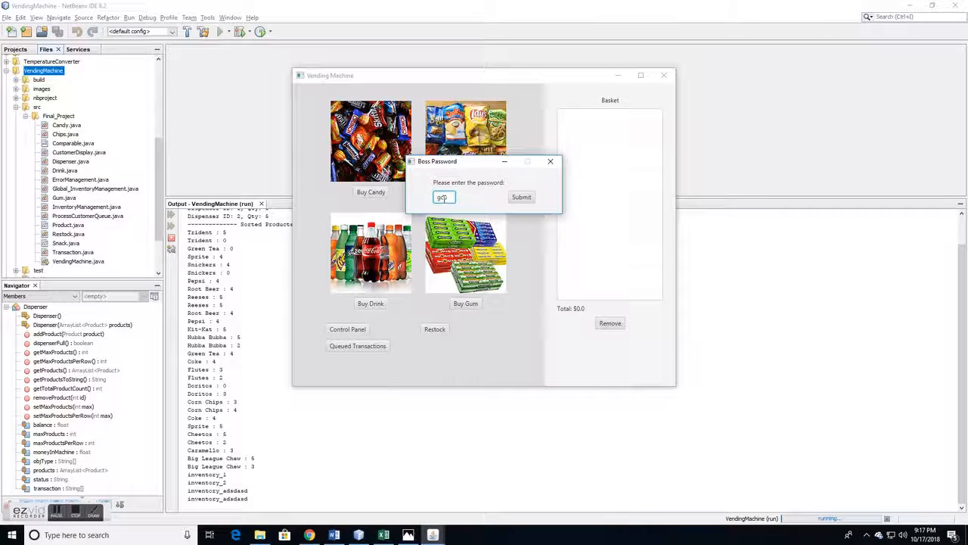
{"action": "left_click", "coordinate": [520, 197]}
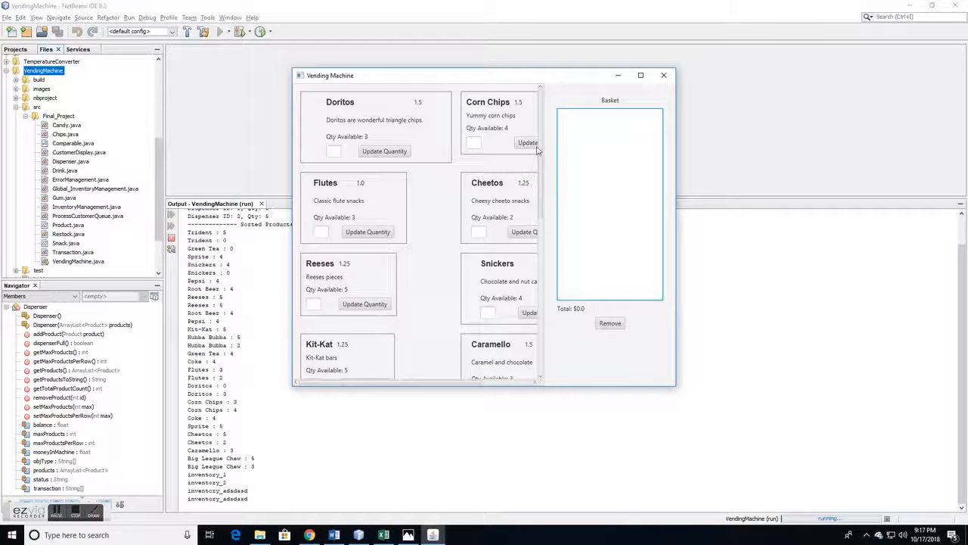
- Scroll through the stocked quantities, view the gum selection, then return to categories
{"action": "scroll", "scroll_direction": "down", "scroll_amount": 3}
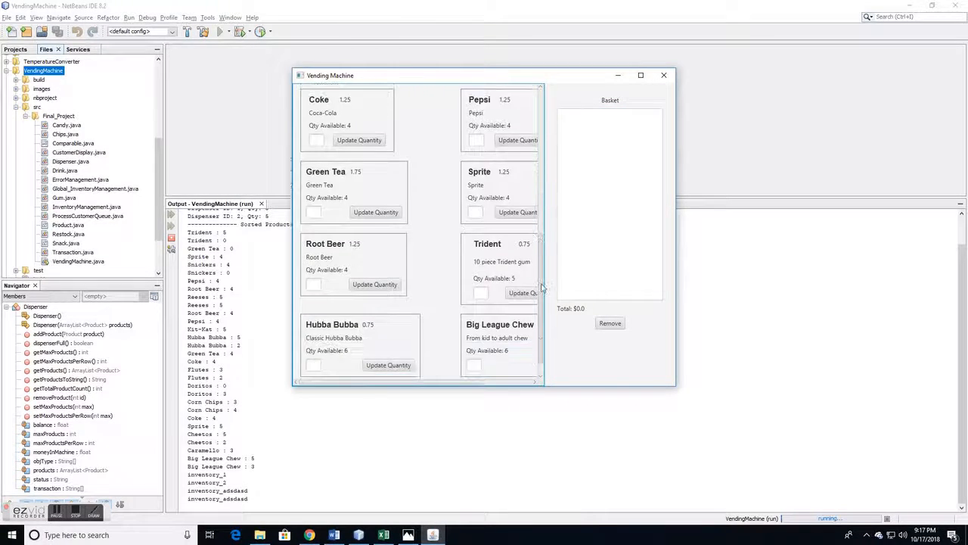
{"action": "scroll", "scroll_direction": "down", "scroll_amount": 3}
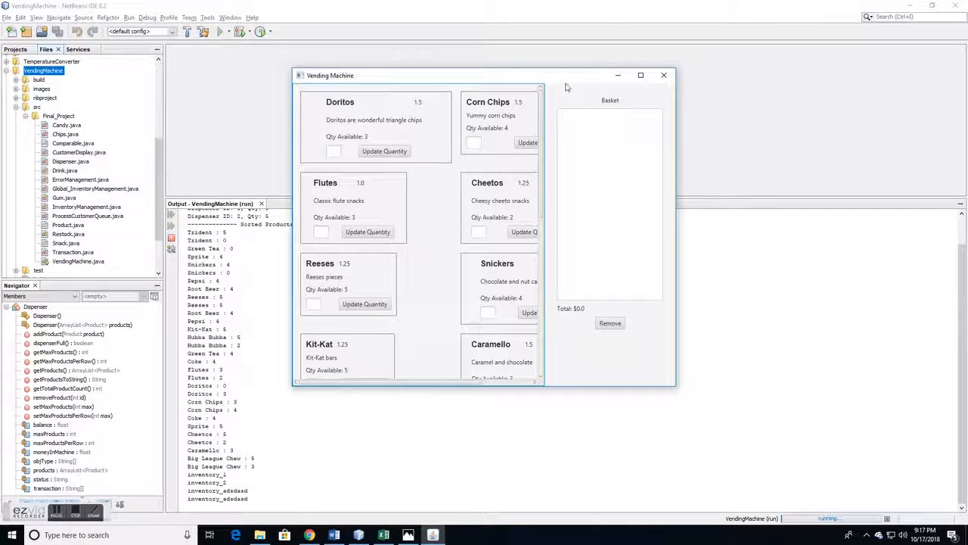
{"action": "scroll", "scroll_direction": "down", "scroll_amount": 3}
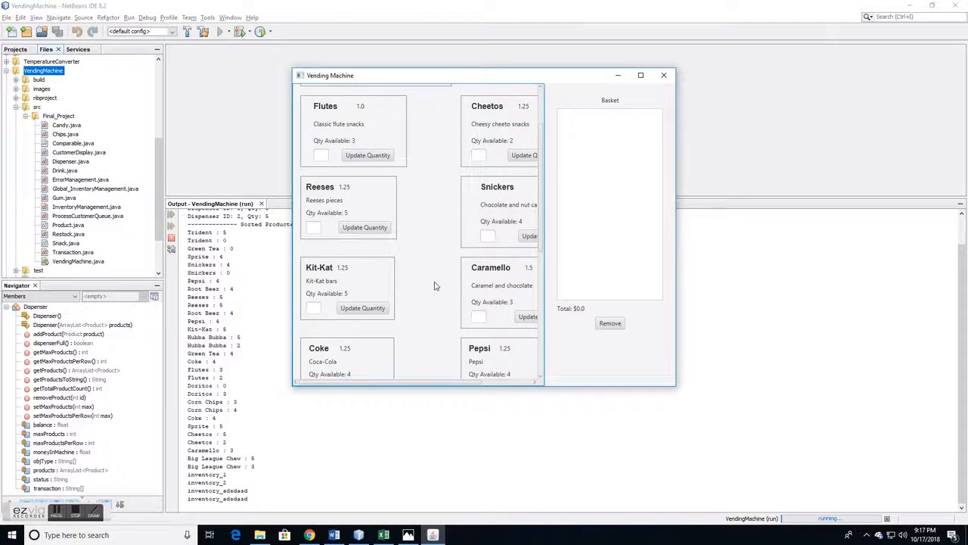
{"action": "scroll", "scroll_direction": "down", "scroll_amount": 3}
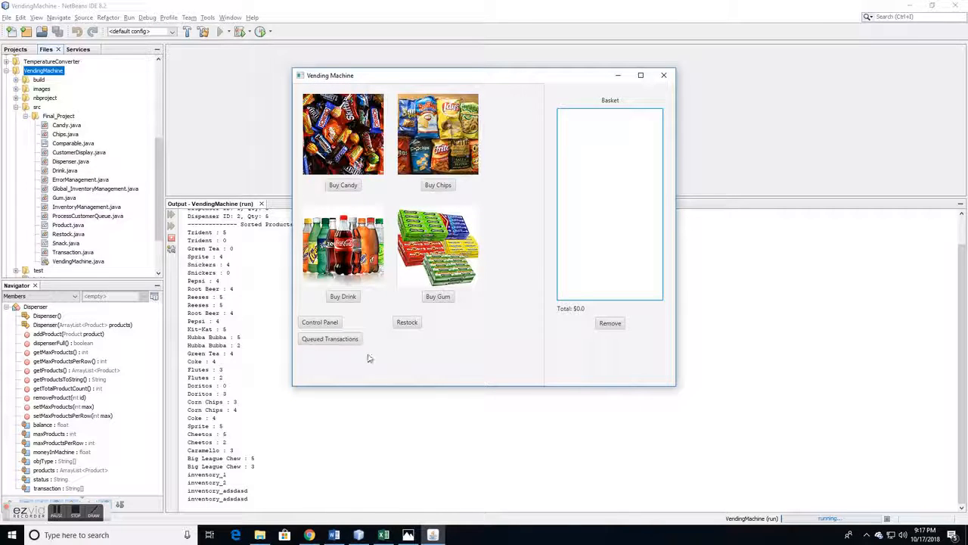
{"action": "mouse_move", "coordinate": [362, 195]}
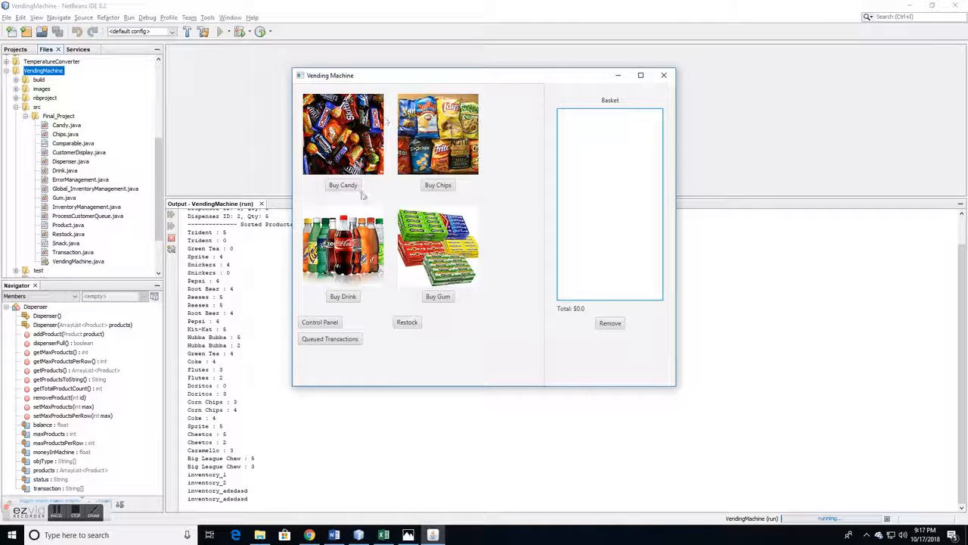
{"action": "mouse_move", "coordinate": [457, 306]}
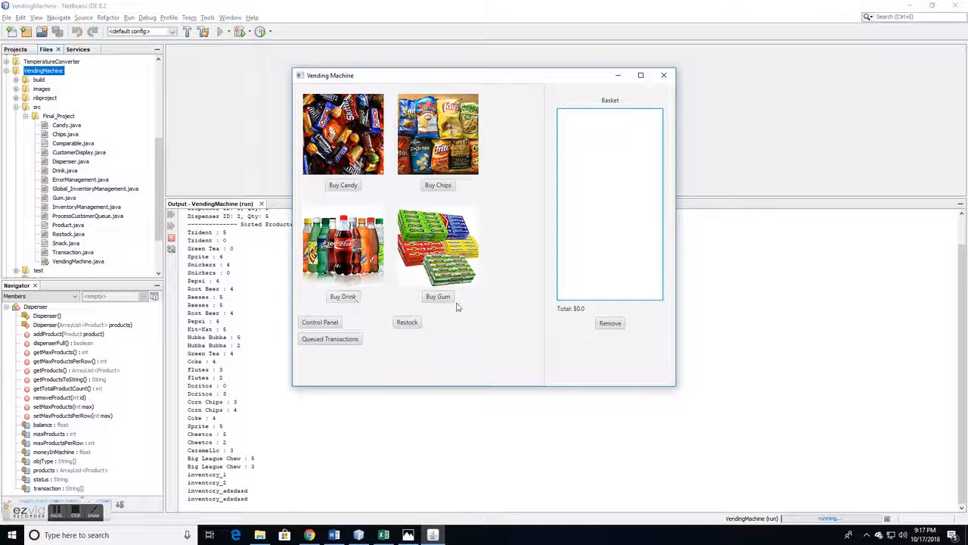
{"action": "left_click", "coordinate": [438, 295]}
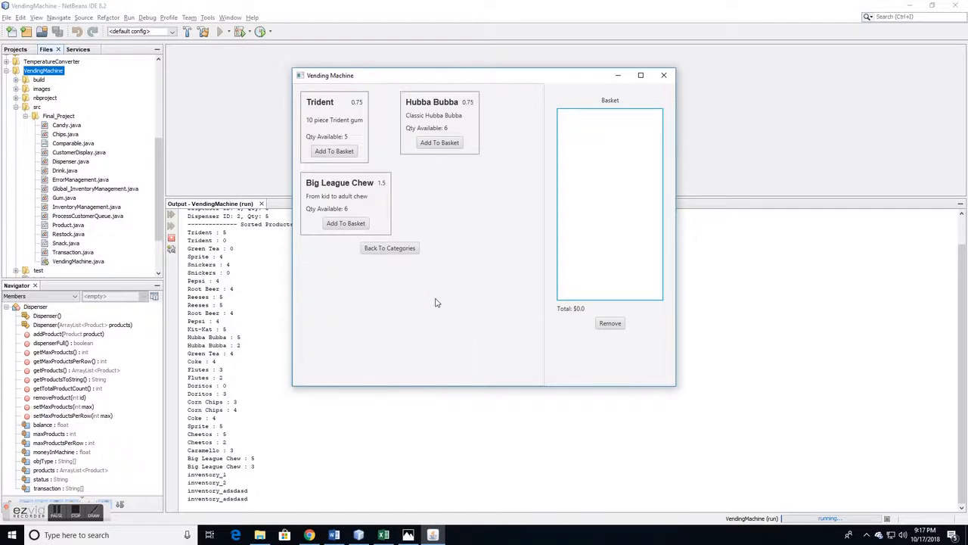
{"action": "left_click", "coordinate": [390, 248]}
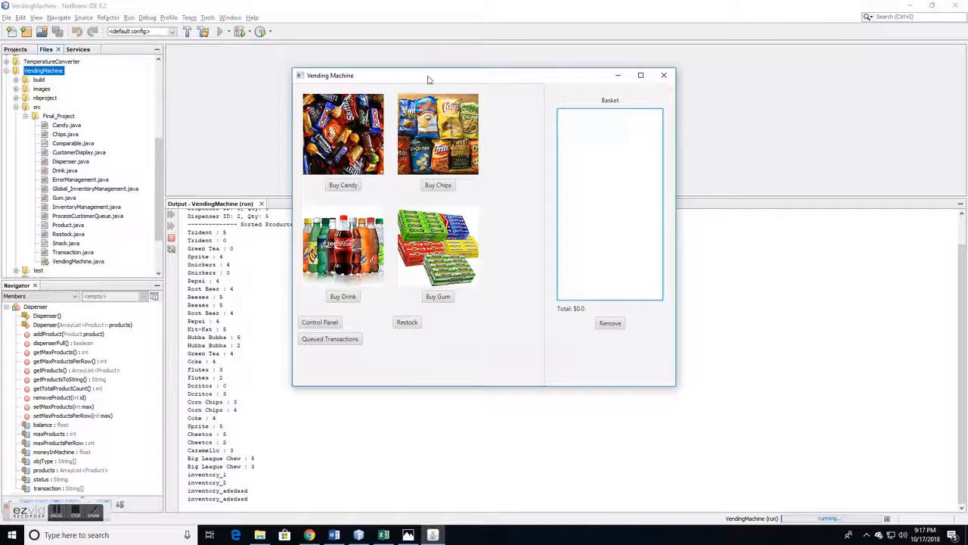
- Drag the Vending Machine window beside the Output pane and refocus it
{"action": "left_click_drag", "start_coordinate": [426, 75], "coordinate": [582, 93]}
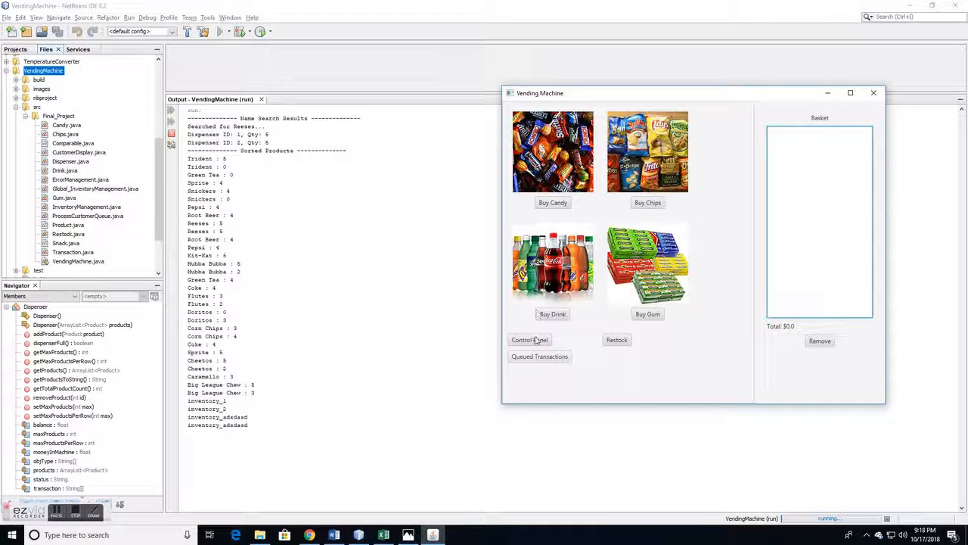
{"action": "left_click_drag", "start_coordinate": [540, 94], "coordinate": [444, 73]}
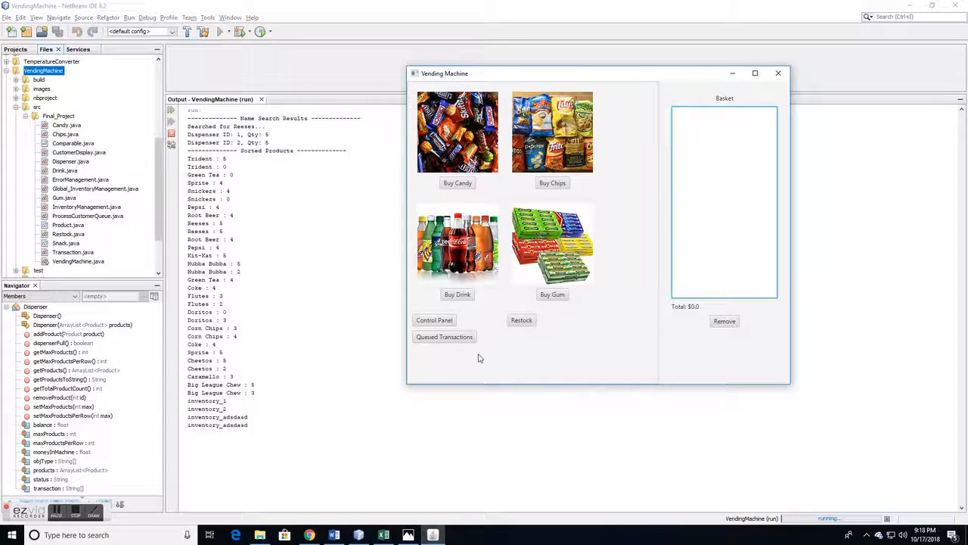
{"action": "mouse_move", "coordinate": [445, 336]}
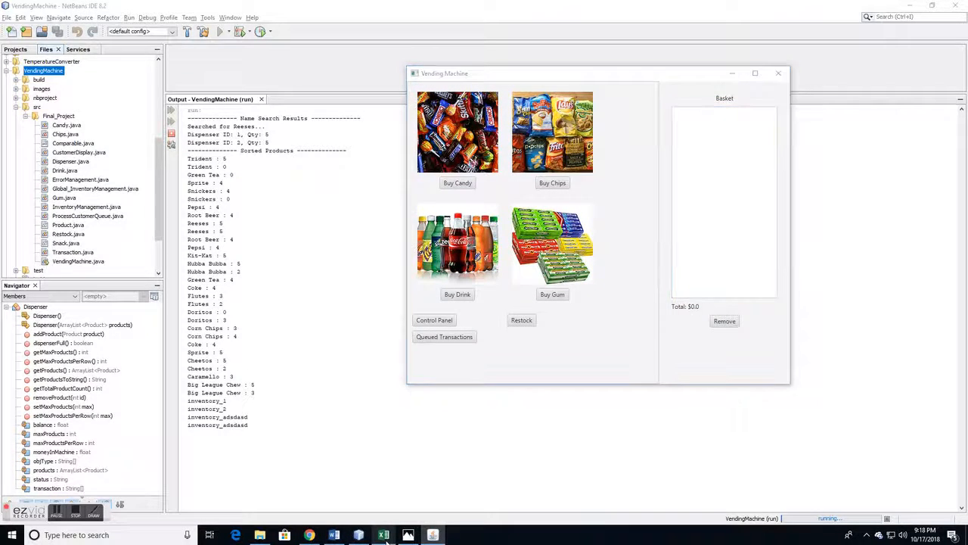
{"action": "left_click", "coordinate": [383, 536]}
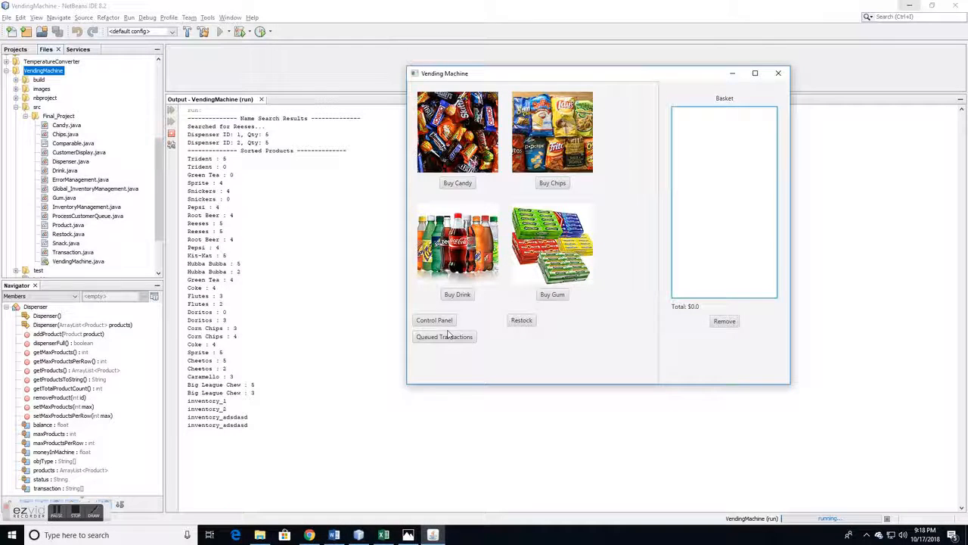
{"action": "left_click", "coordinate": [444, 336]}
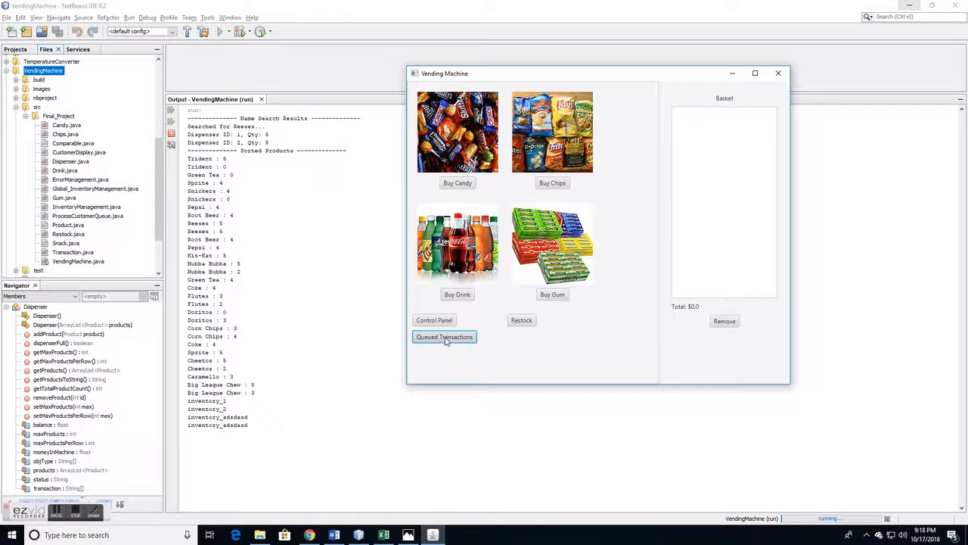
- Run Queued Transactions repeatedly, watching customers dequeue until a NullPointerException appears
{"action": "left_click", "coordinate": [445, 336]}
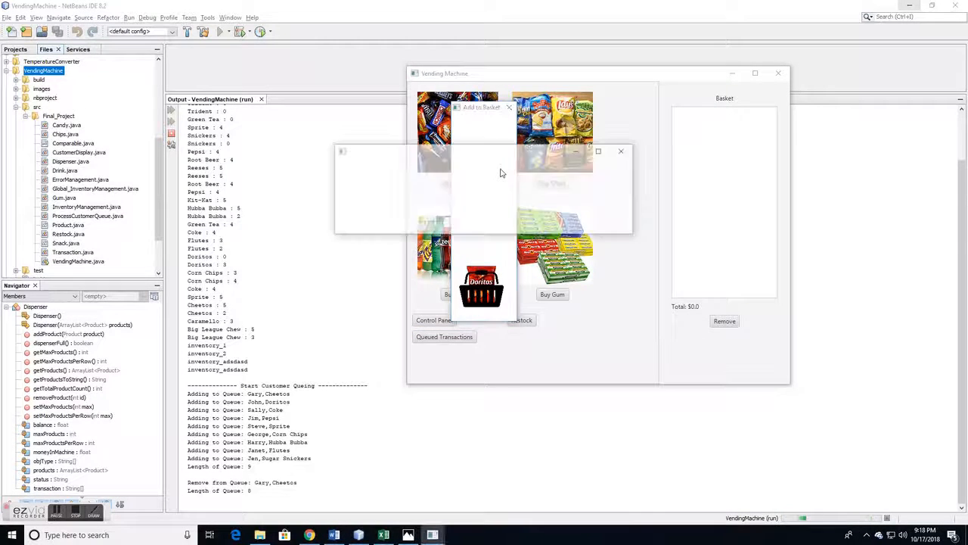
{"action": "left_click", "coordinate": [445, 335]}
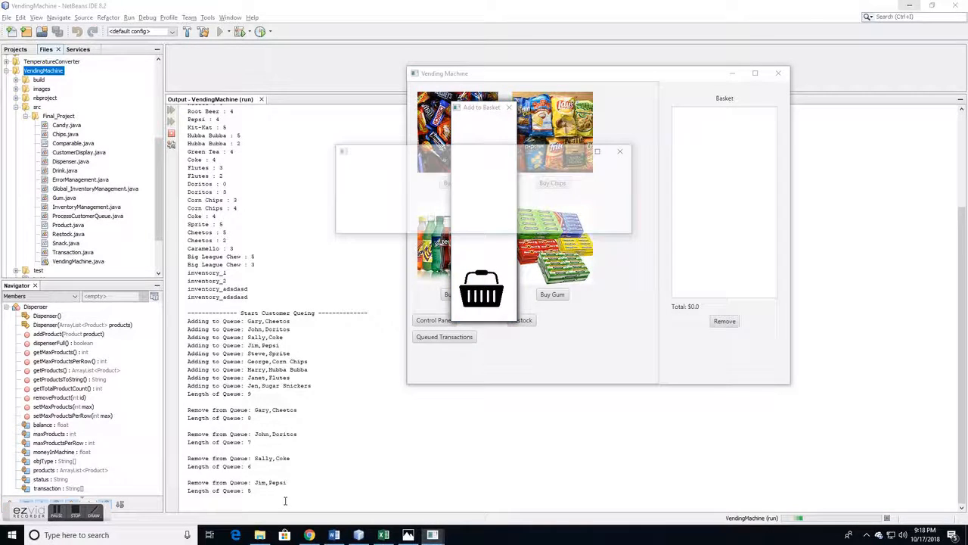
{"action": "left_click", "coordinate": [445, 336]}
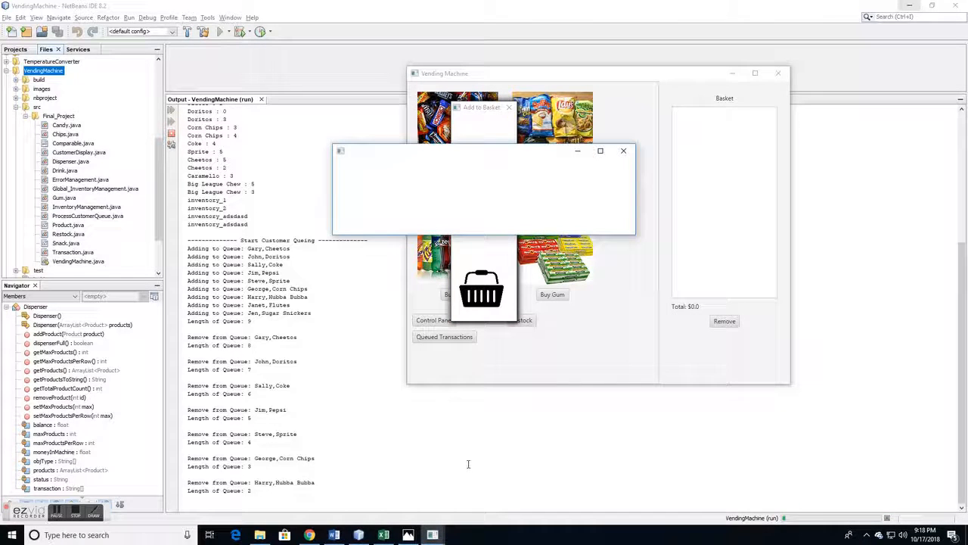
{"action": "left_click", "coordinate": [623, 152]}
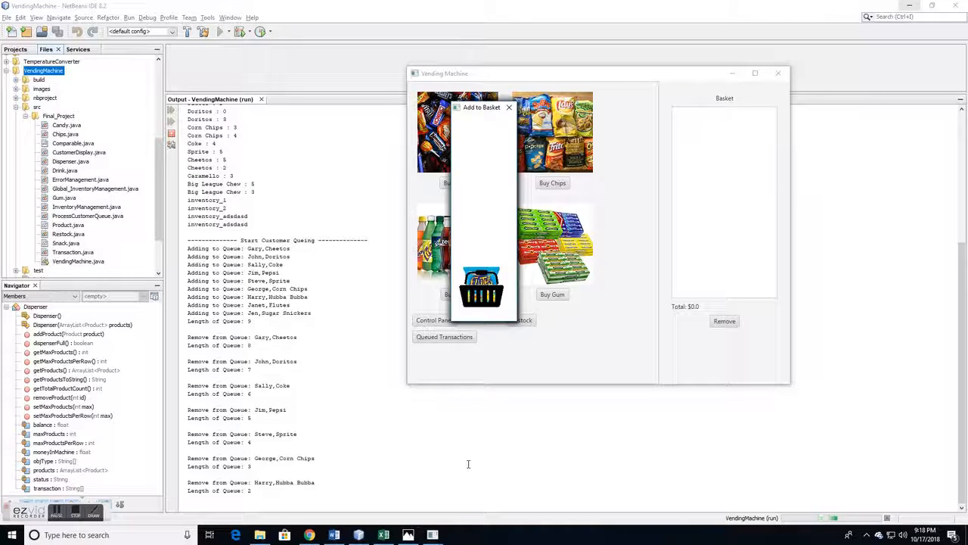
{"action": "left_click", "coordinate": [445, 336]}
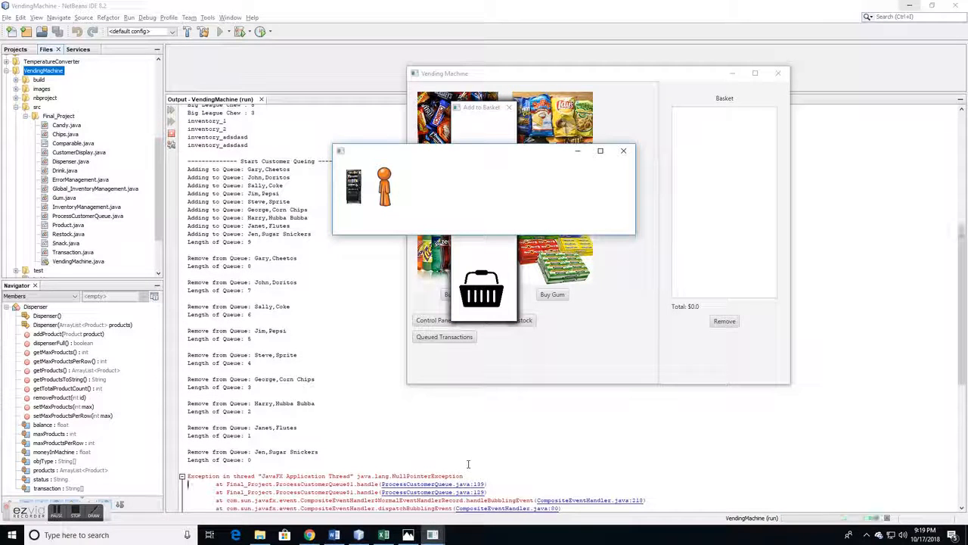
{"action": "left_click", "coordinate": [623, 151]}
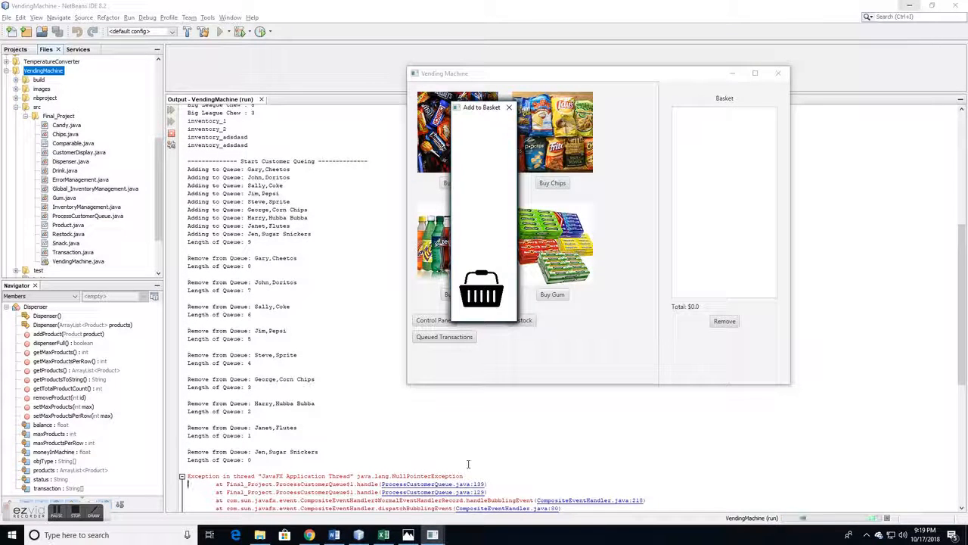